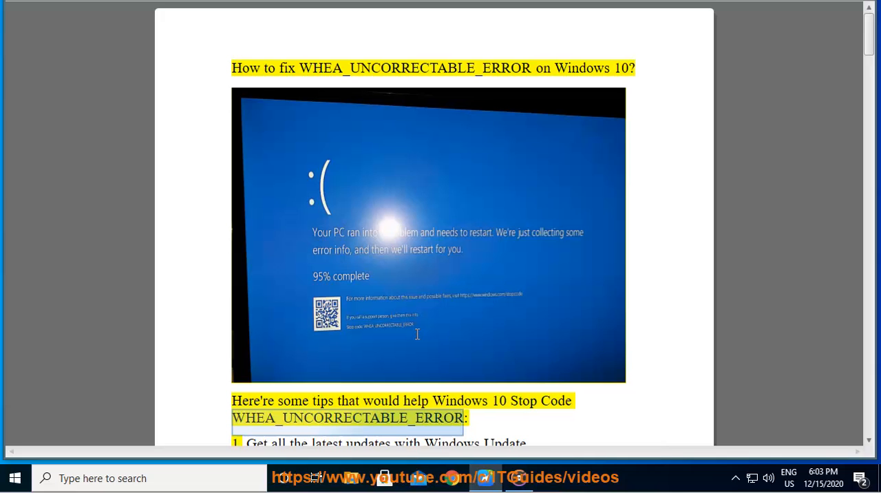
- Read the reset tip in the guide and go to Update & Security in Windows Settings
scroll("down", 3)
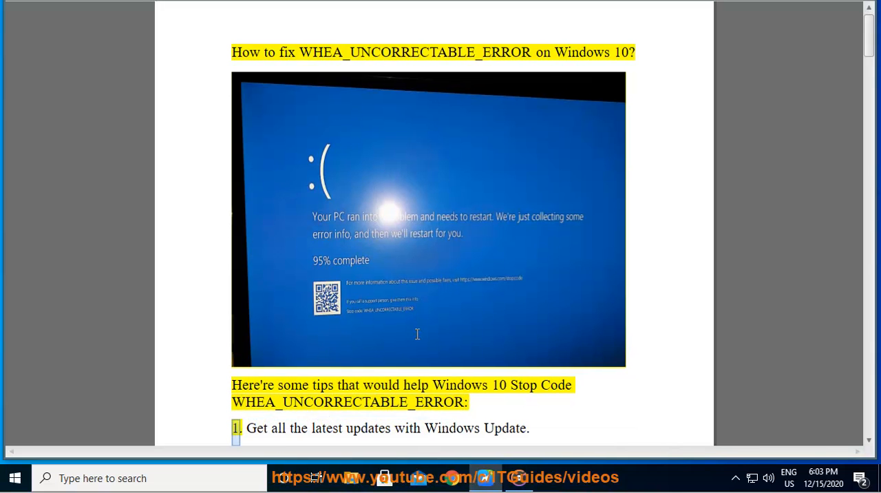
double_click(452, 427)
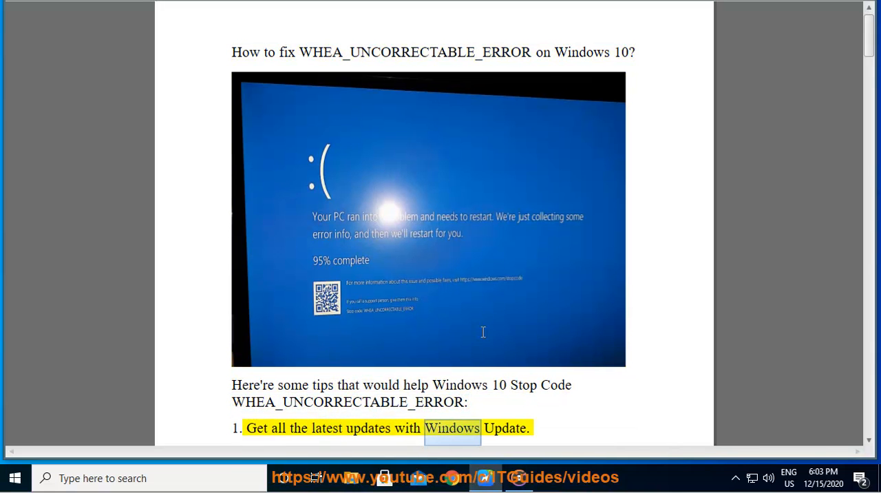
scroll("down", 3)
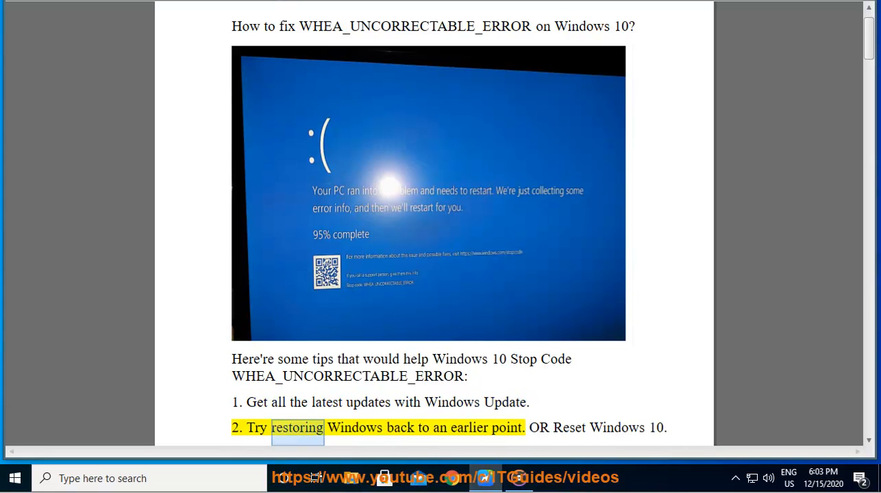
left_click(14, 478)
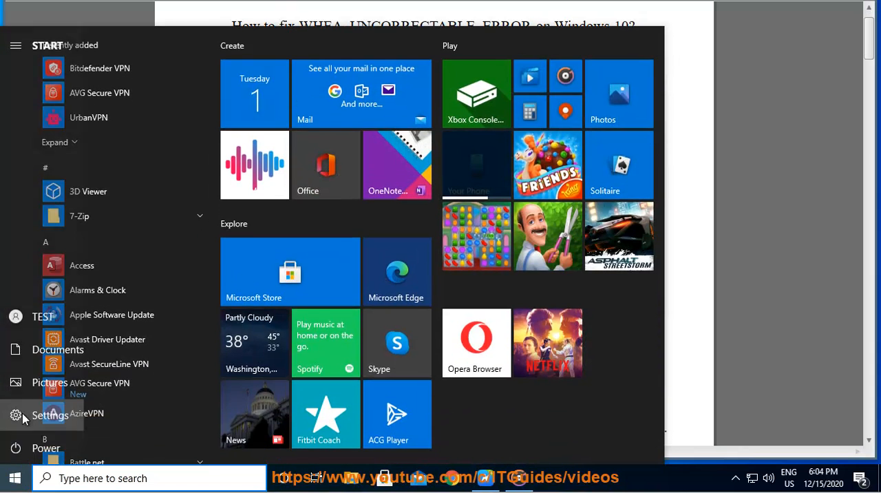
left_click(17, 414)
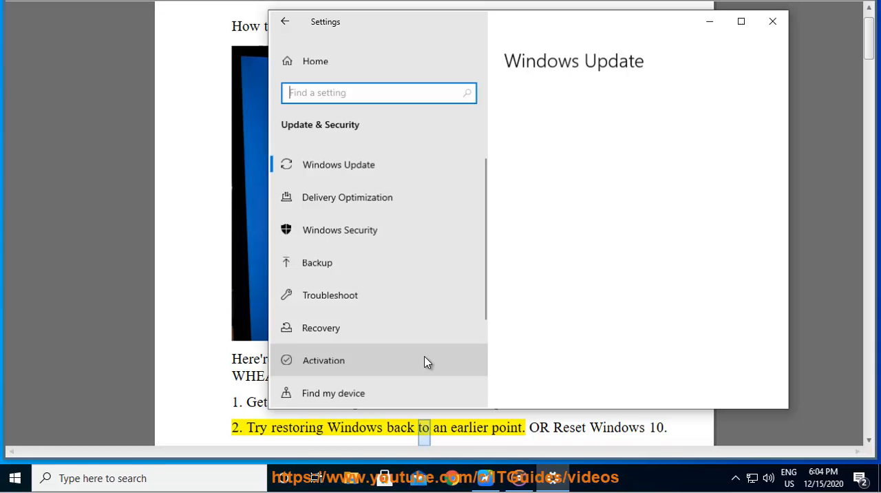
left_click(338, 163)
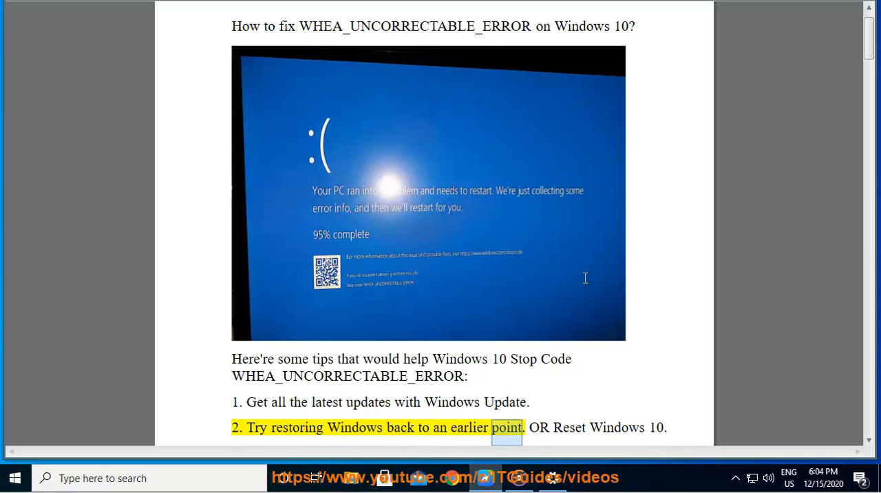
- Under Recovery, begin Reset this PC and choose Keep my files
scroll("down", 3)
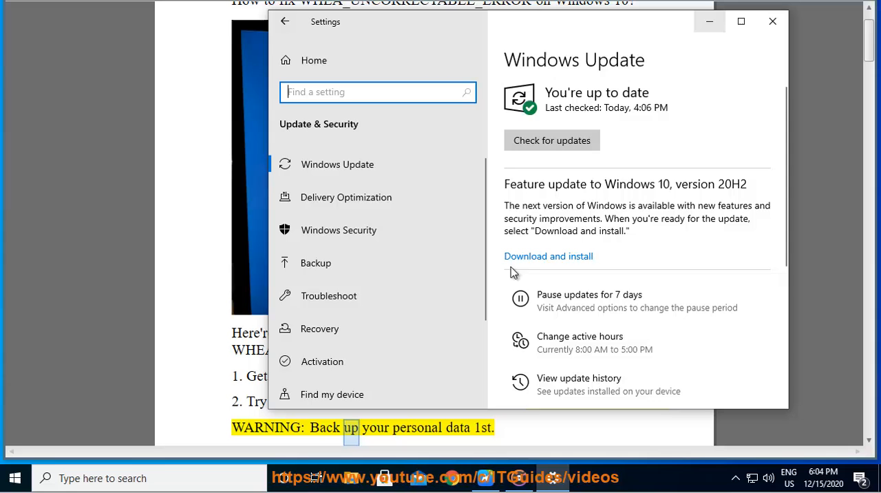
left_click(320, 328)
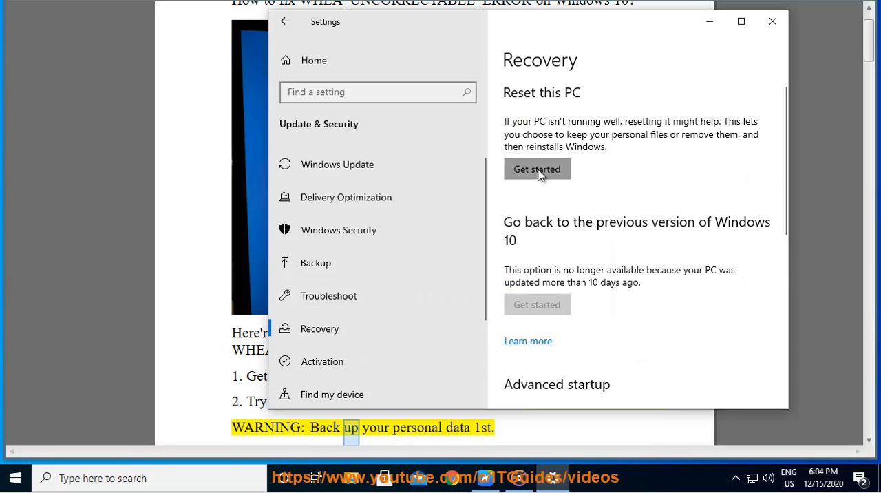
left_click(537, 169)
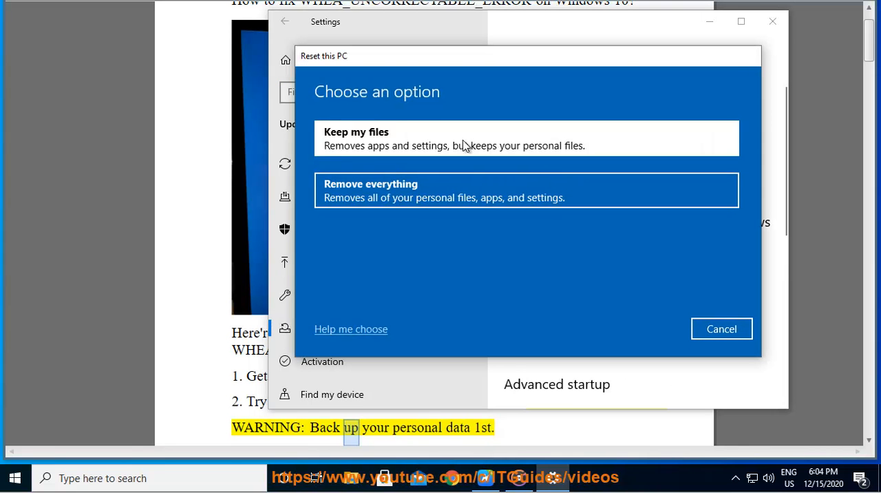
left_click(526, 138)
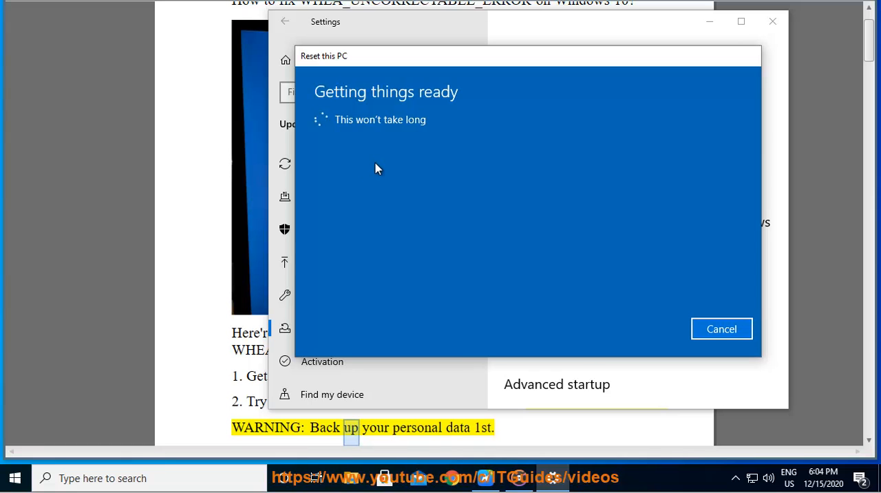
mouse_move(720, 250)
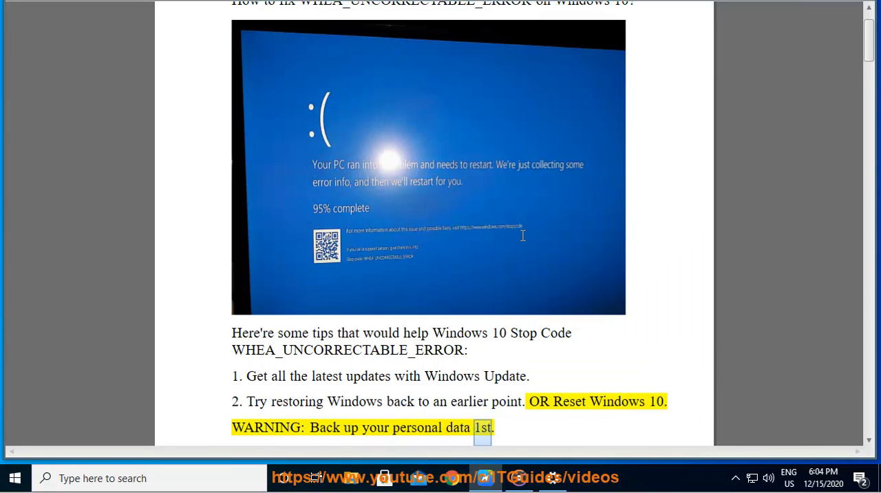
scroll("down", 3)
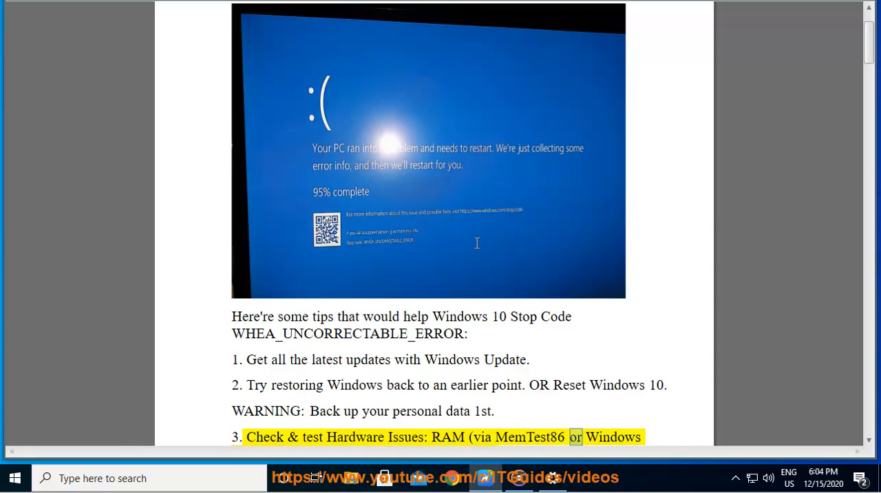
scroll("down", 3)
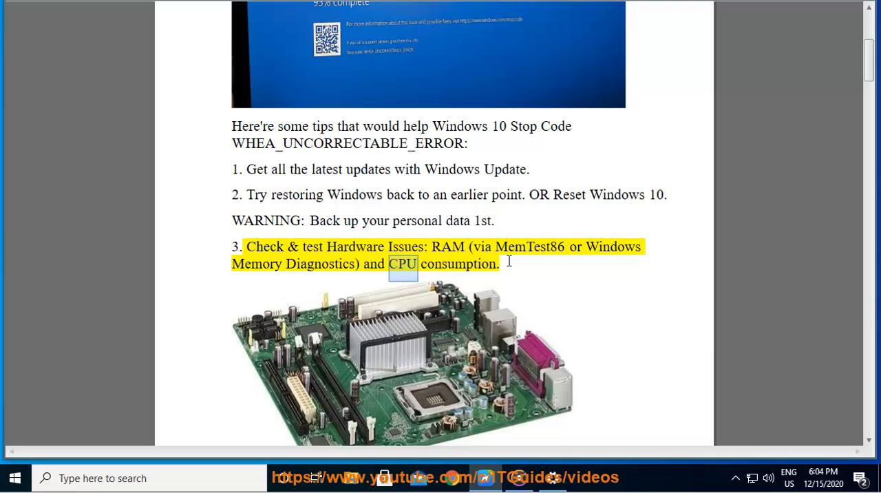
scroll("down", 3)
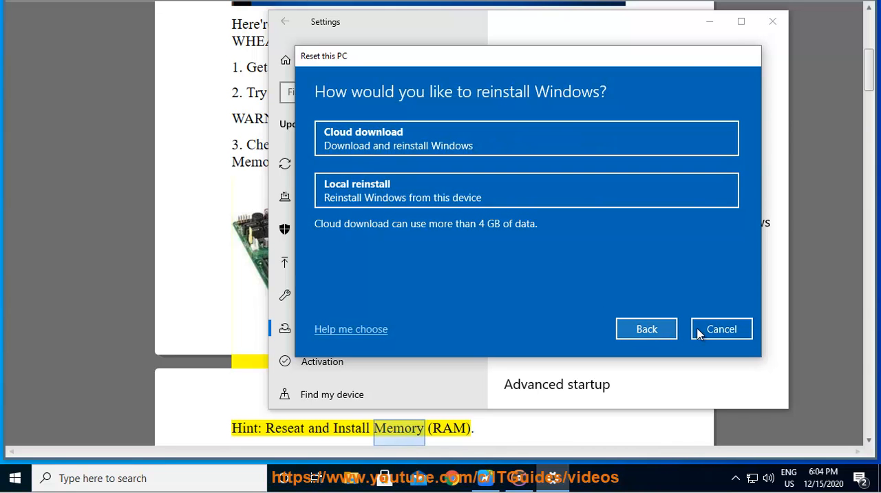
- Cancel the Reset this PC dialog
left_click(721, 328)
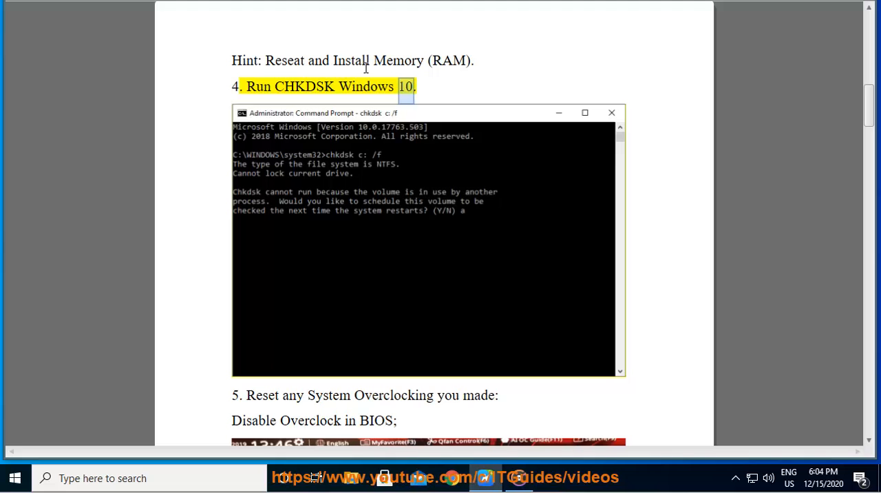
- Find Command Prompt via search and launch it as administrator
left_click(138, 478)
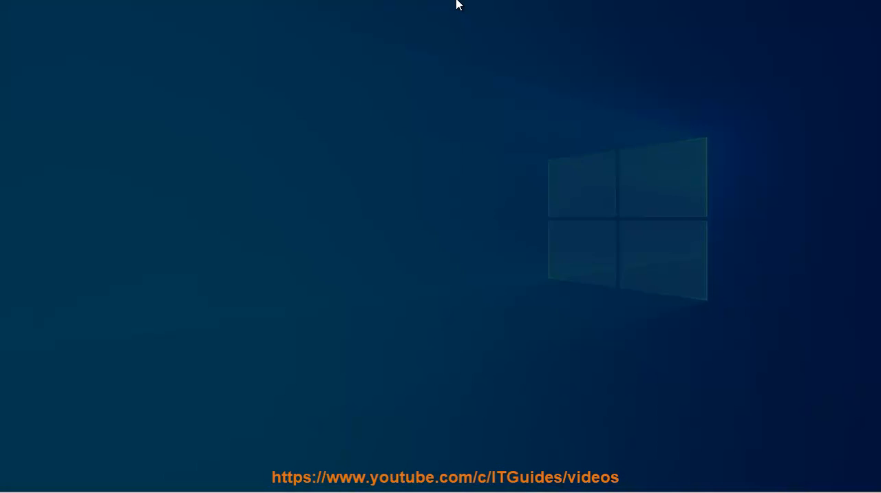
type("Command Prompt")
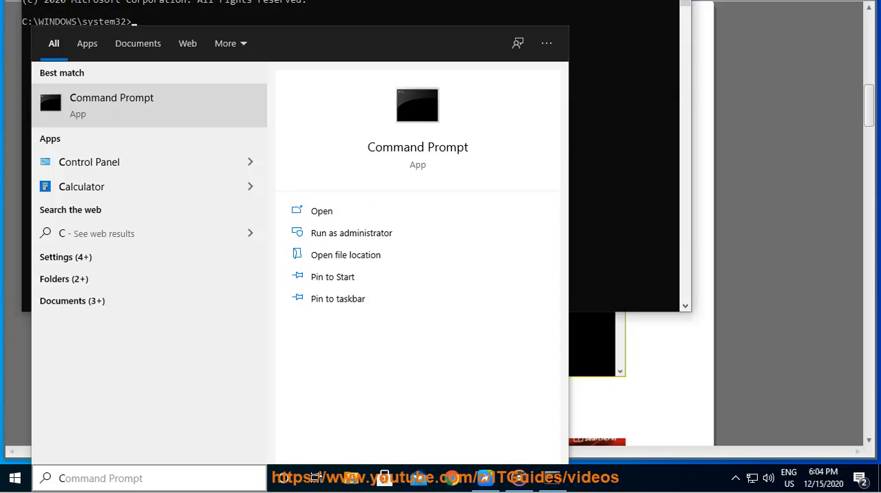
left_click(351, 233)
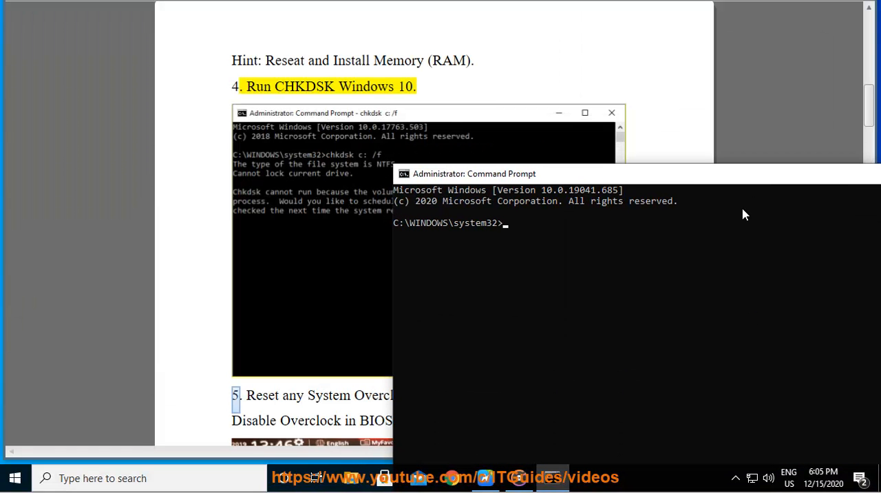
- Run CHKDSK on the NTFS drive and close the command window afterwards
type("CH")
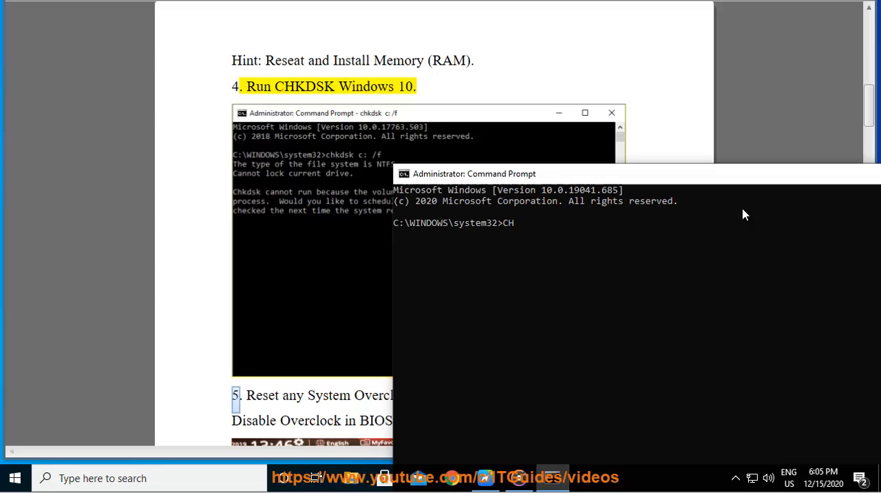
type("KD")
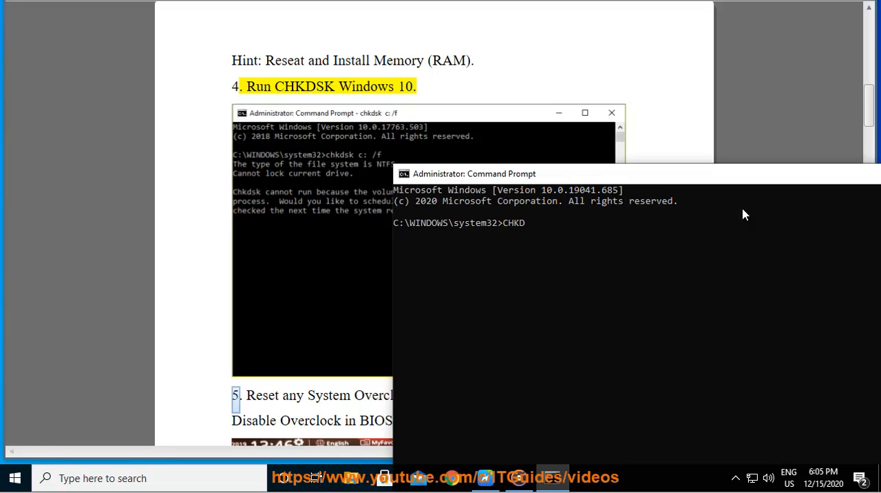
type("SK")
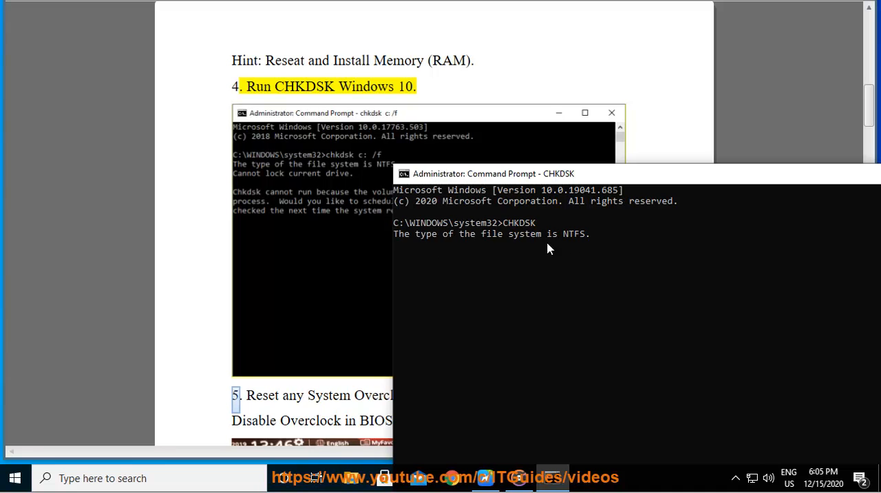
mouse_move(623, 202)
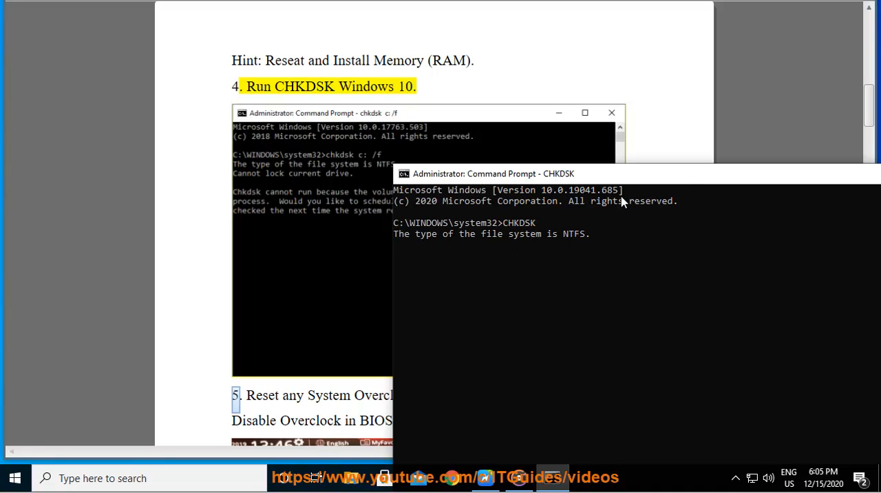
left_click_drag(619, 174, 544, 160)
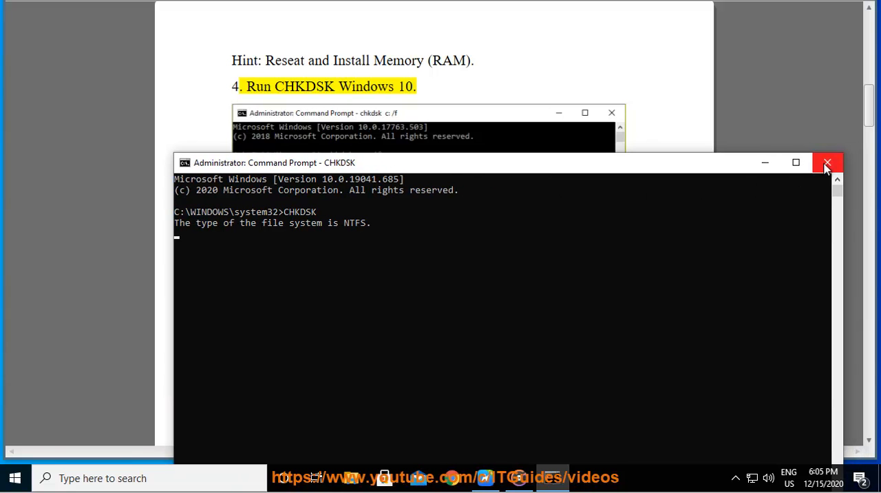
left_click(827, 164)
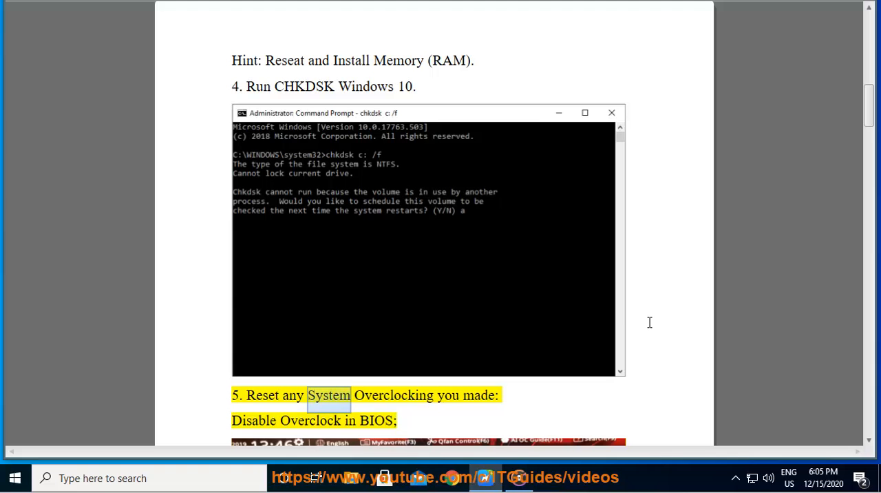
- Read on from step 5 to step 6, Reset Your BIOS/UEFI Settings
double_click(310, 420)
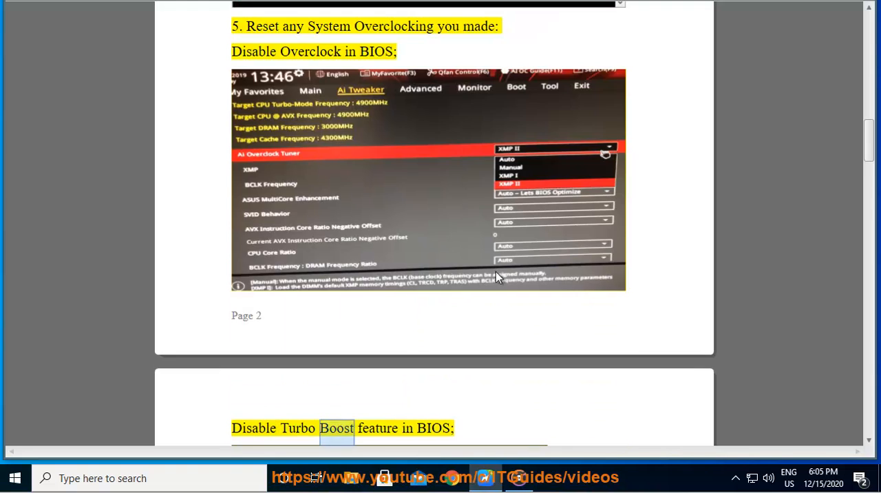
scroll("down", 3)
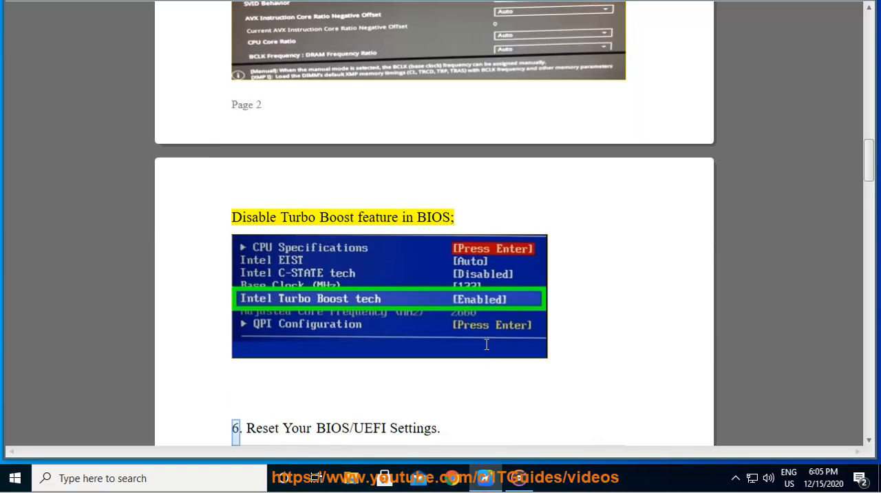
scroll("down", 3)
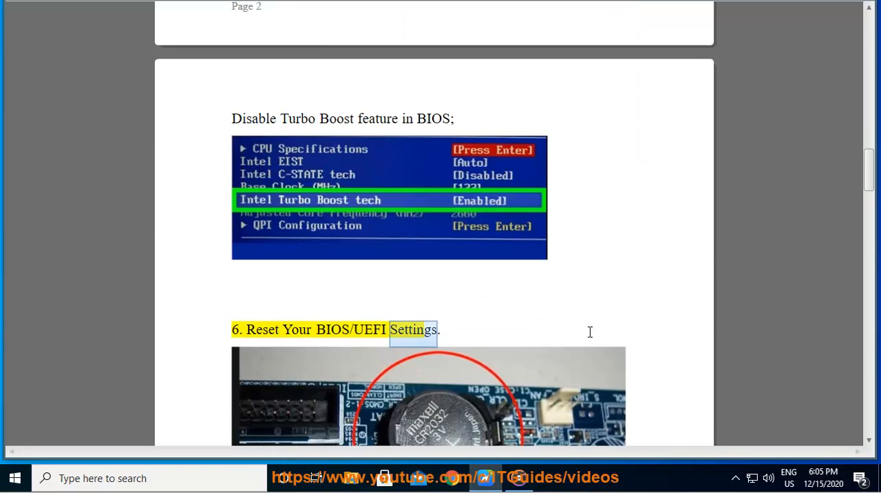
scroll("down", 3)
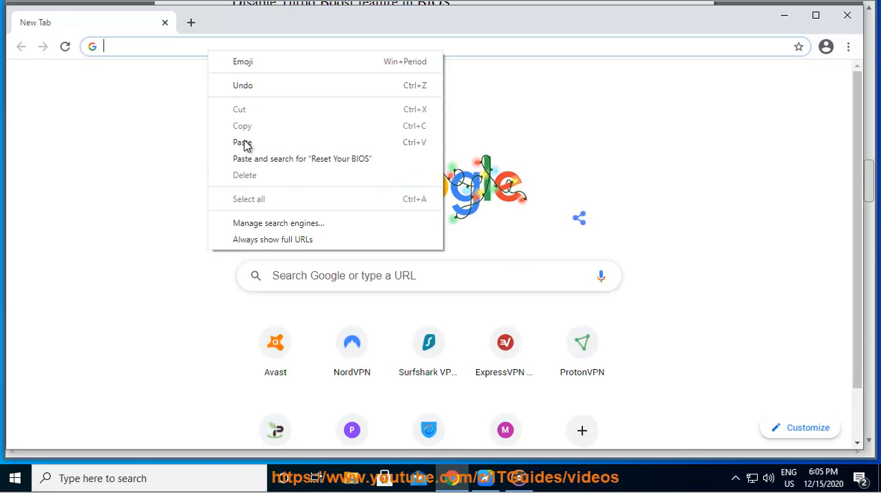
- Paste and search Google for Reset Your BIOS
left_click(302, 159)
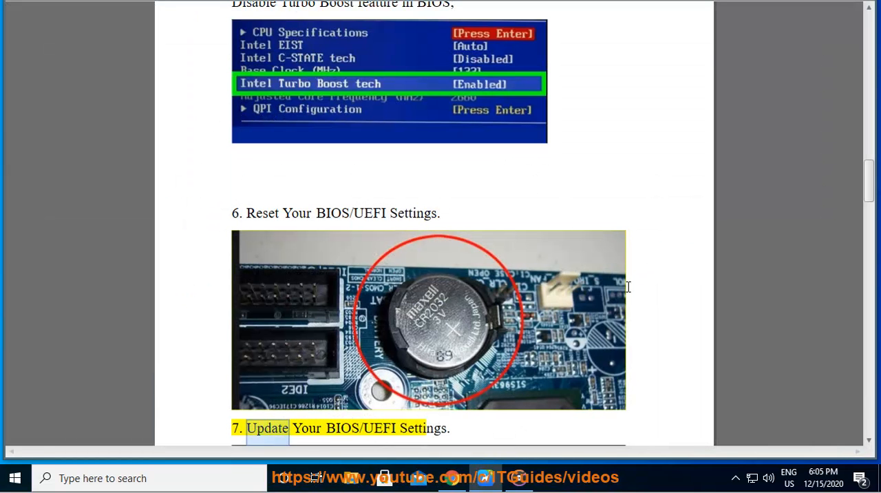
- Read down to step 7, Update Your BIOS/UEFI Settings
scroll("down", 3)
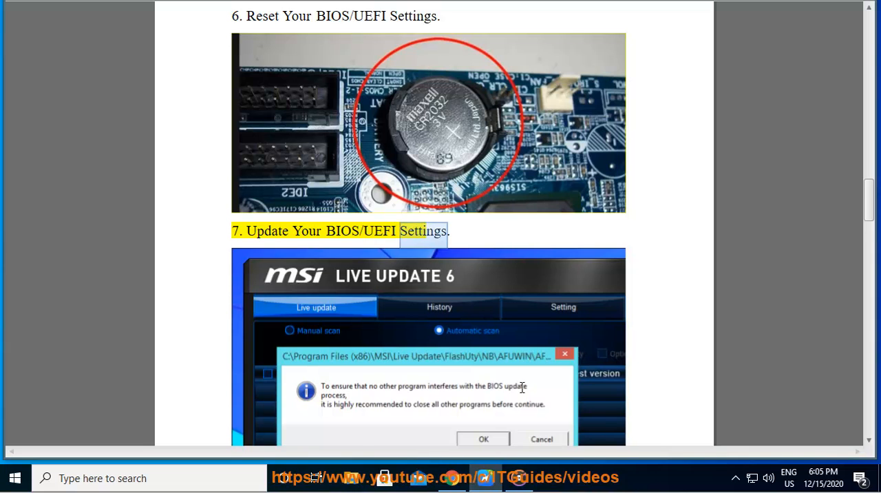
scroll("down", 3)
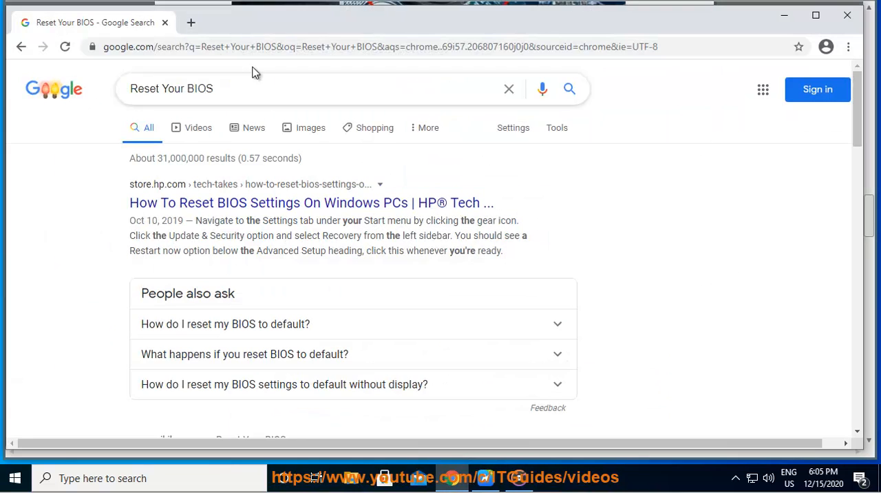
- Minimize Chrome to reveal the desktop shortcuts
left_click(378, 46)
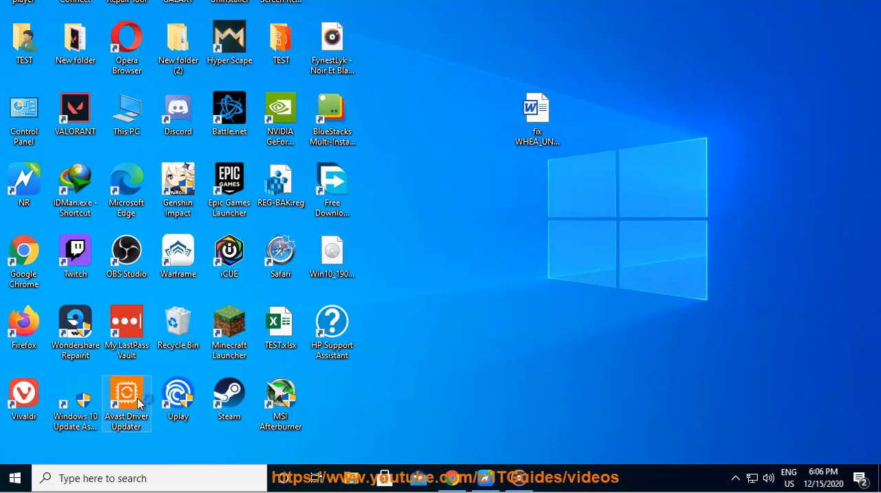
- Launch Avast Driver Updater and read through steps 8 to 10 on drivers, BIOS defaults and Safe Mode
double_click(126, 403)
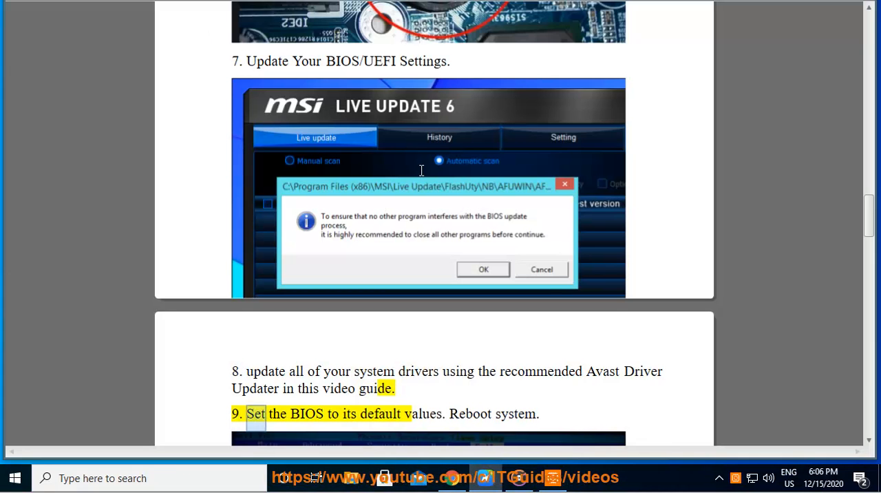
scroll("down", 3)
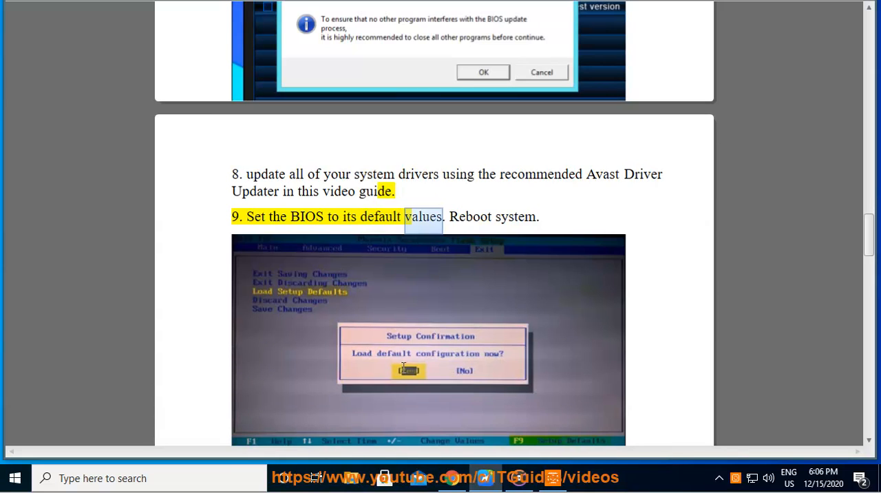
scroll("down", 3)
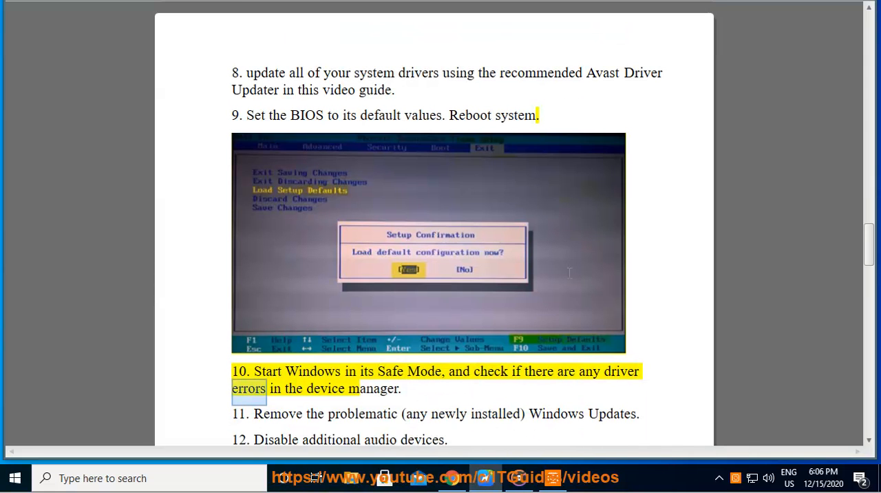
scroll("down", 3)
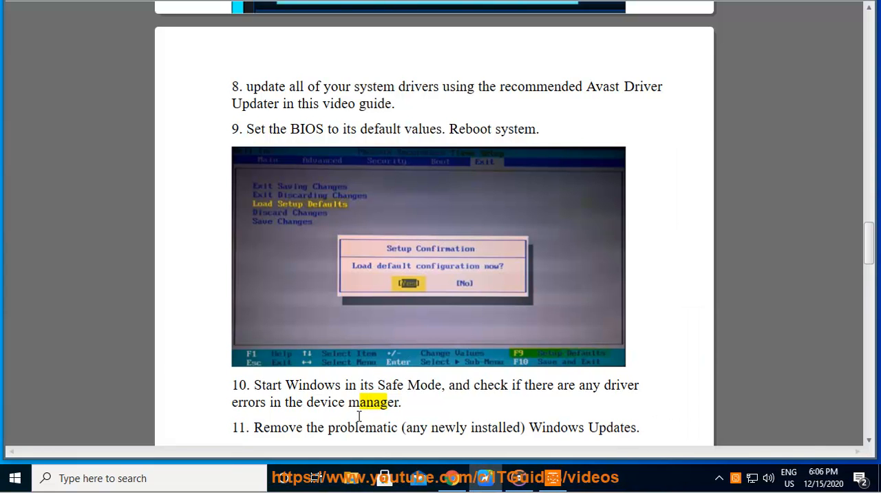
mouse_move(179, 337)
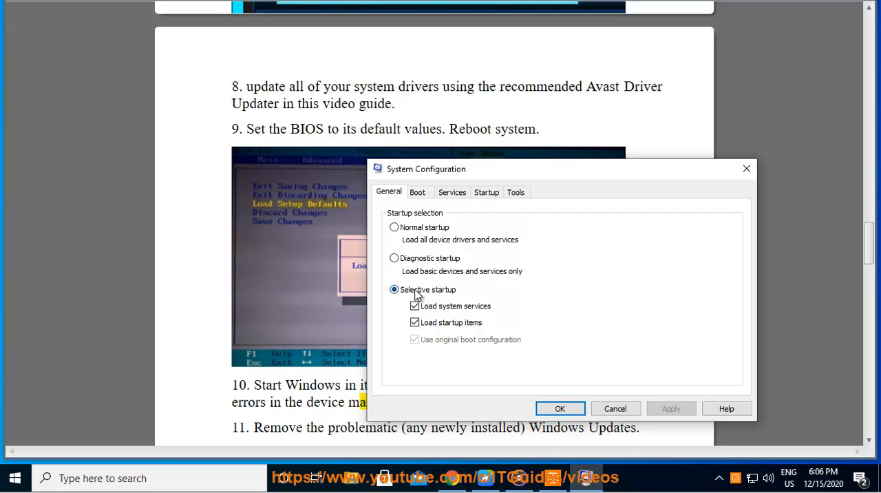
- On the Boot tab, tick Safe boot with Minimal and confirm with OK
left_click(418, 192)
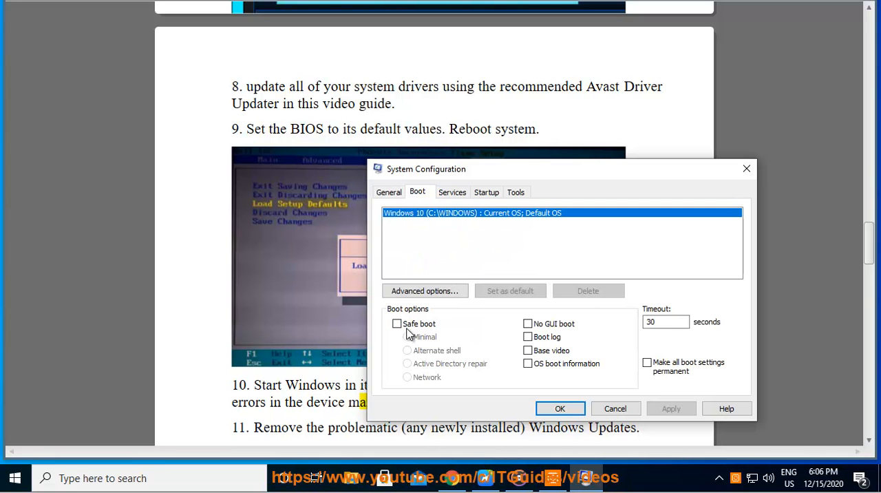
left_click(397, 323)
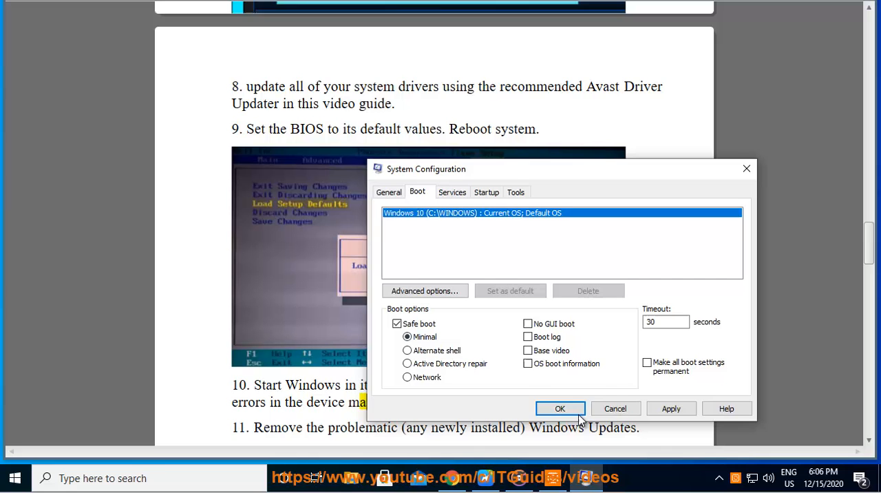
left_click(559, 408)
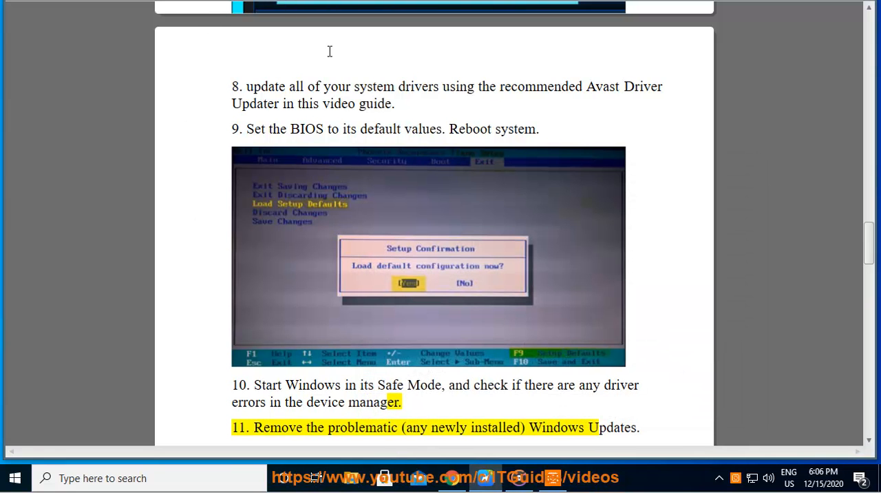
- Highlight words in step 11 on removing problematic updates and step 12
double_click(495, 427)
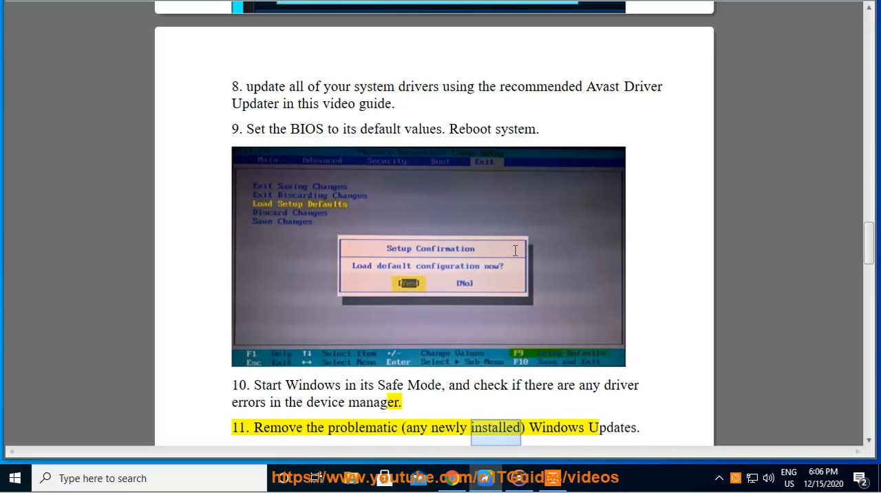
double_click(612, 427)
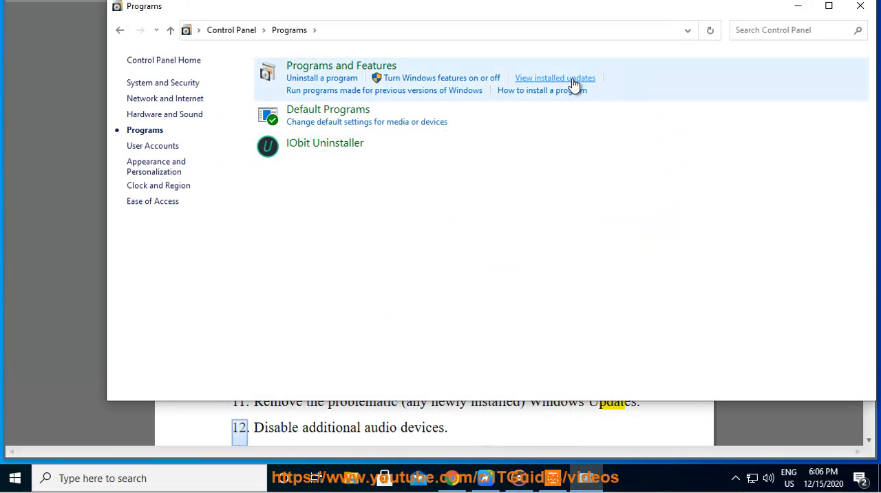
- Review the Installed Updates list, selecting a recent security update, then continue the guide toward tip 13
left_click(555, 78)
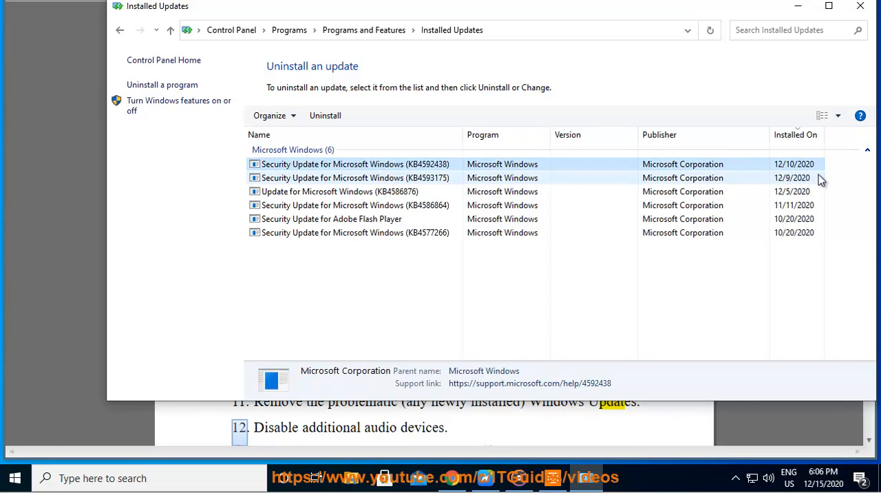
left_click(325, 115)
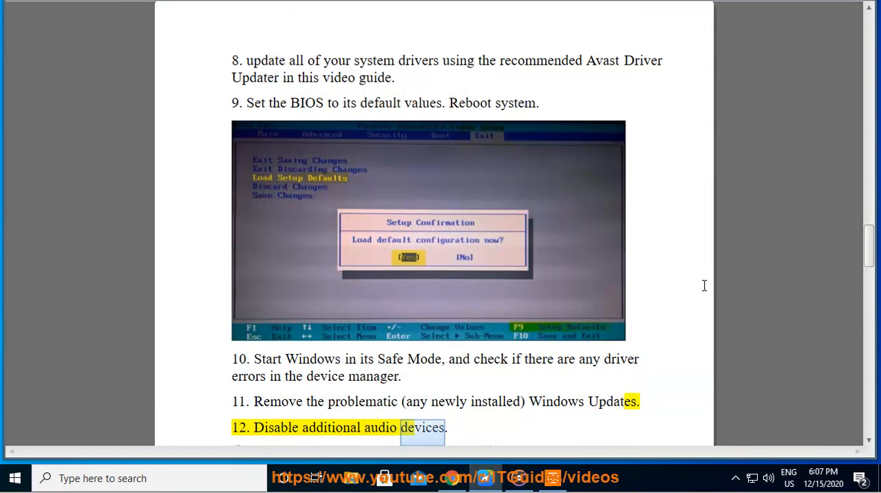
scroll("down", 3)
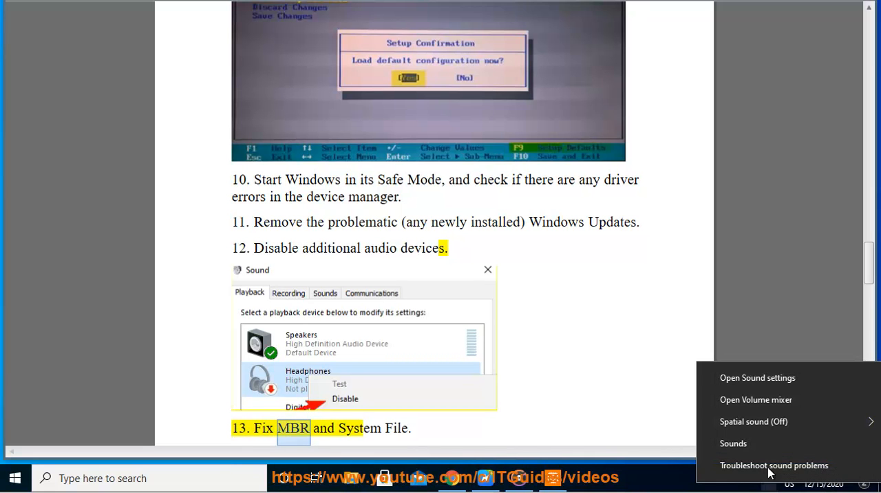
mouse_move(757, 377)
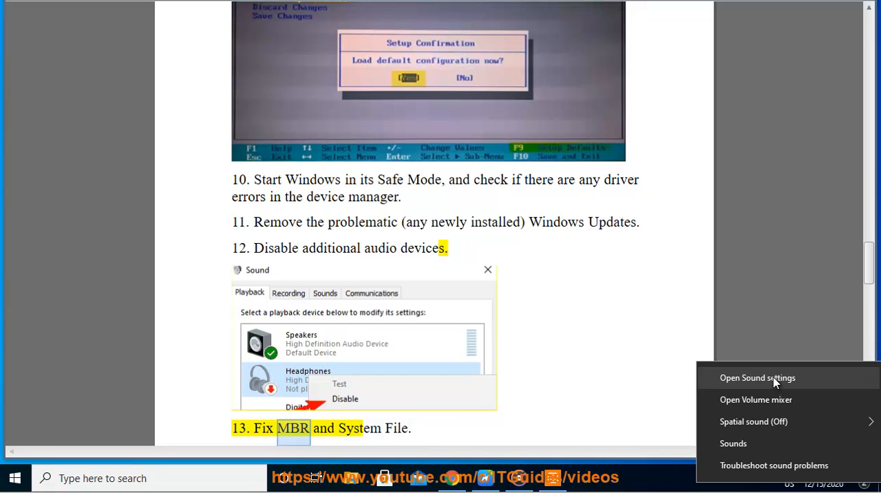
- From the speaker tray icon, review Sound settings, Manage sound devices and the microphone's device properties
left_click(757, 378)
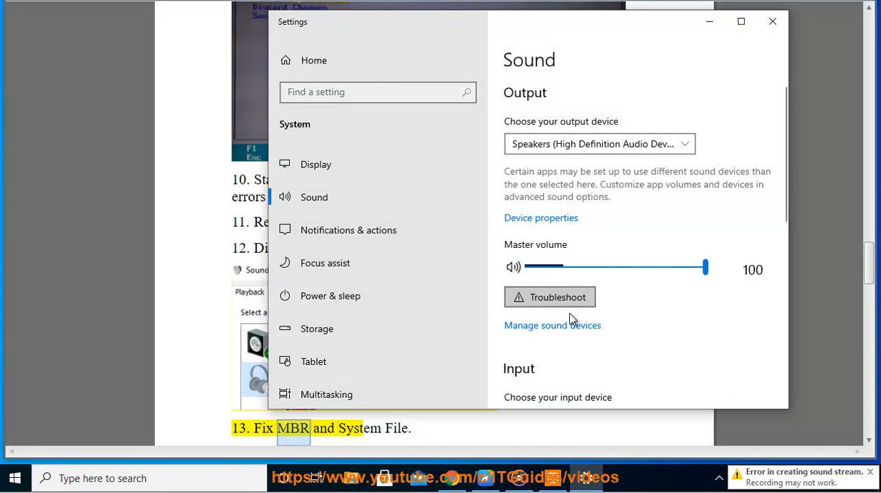
left_click(552, 324)
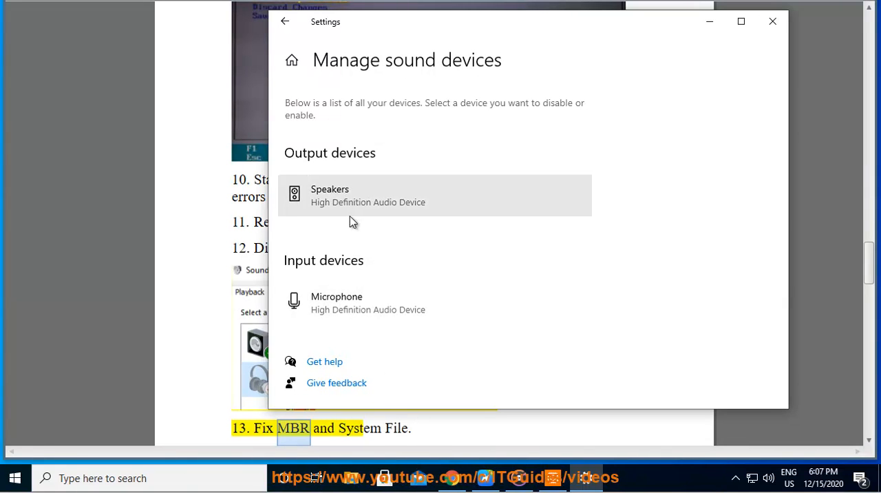
mouse_move(379, 68)
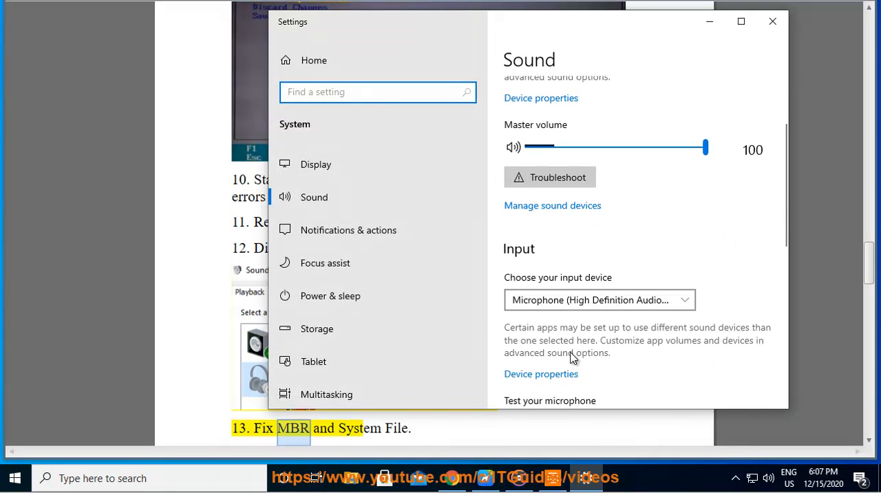
left_click(541, 374)
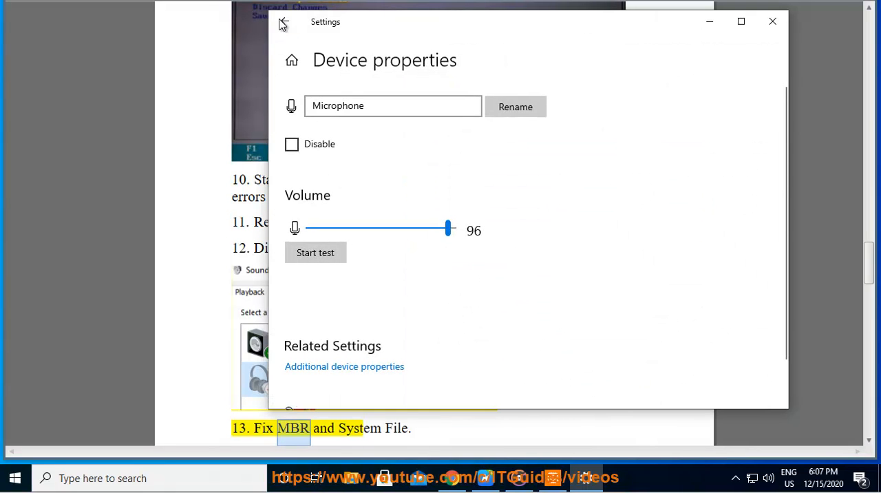
left_click(282, 21)
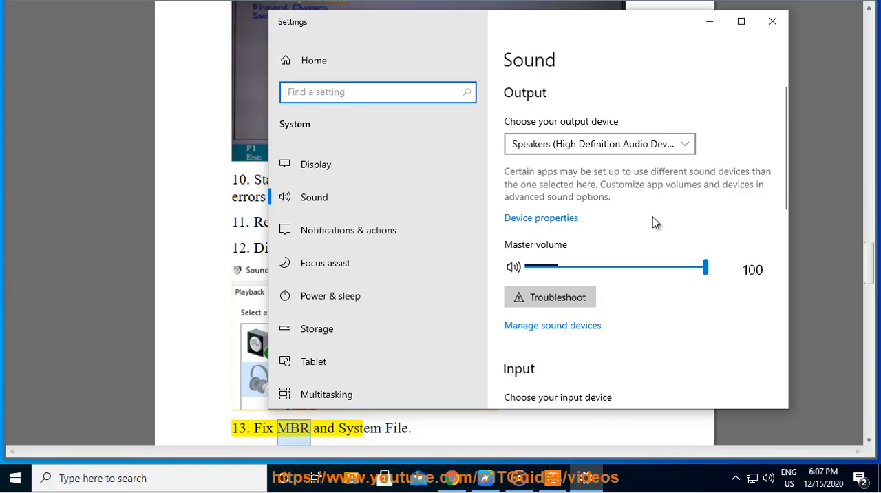
- Browse the remaining Sound settings page for the related output and input options
scroll("down", 3)
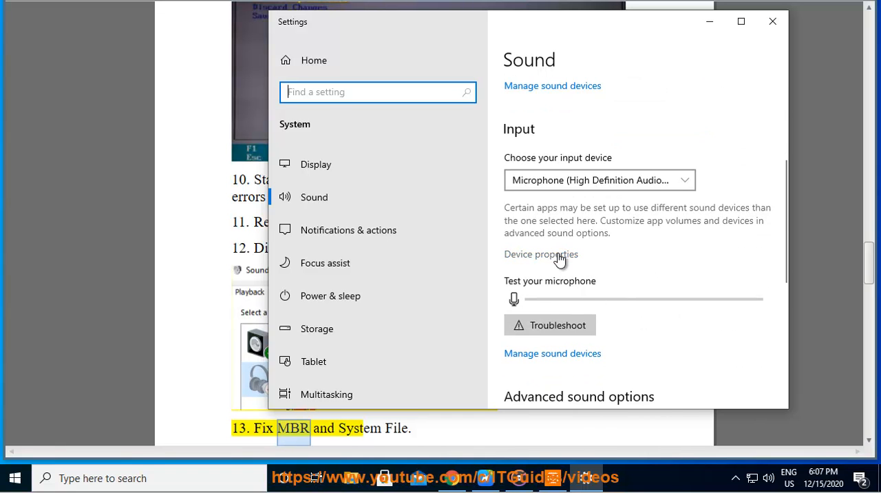
scroll("down", 3)
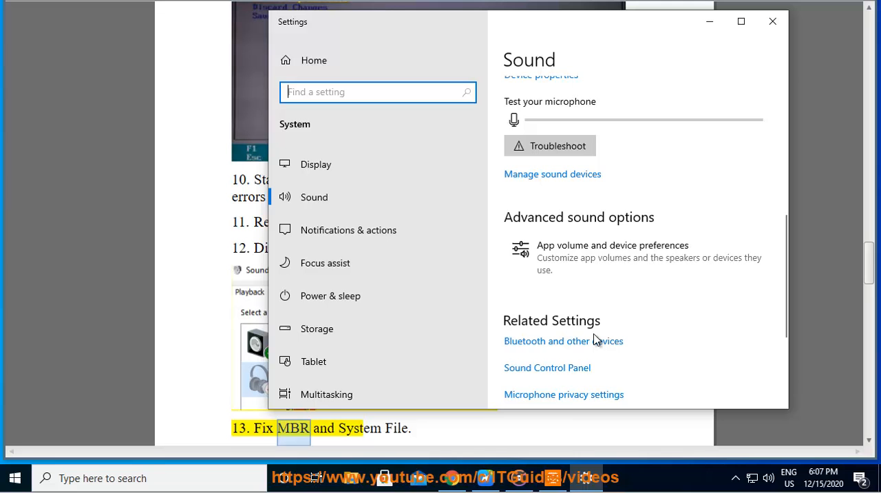
scroll("down", 3)
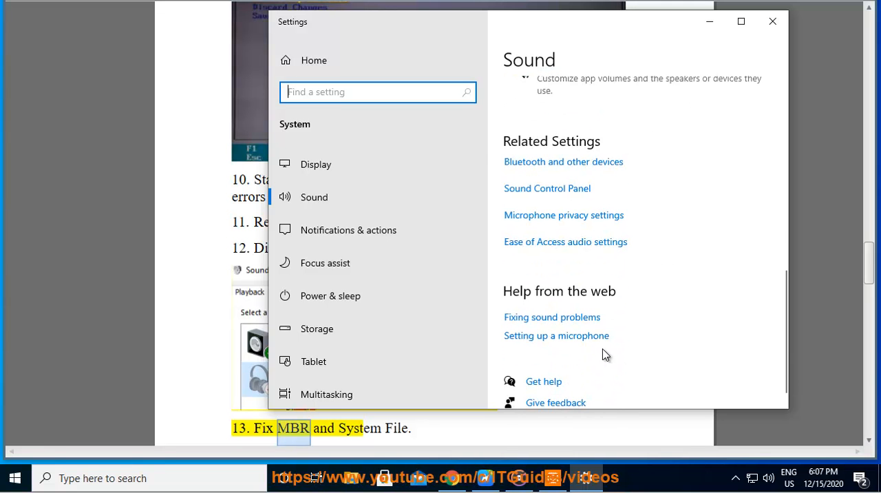
scroll("up", 3)
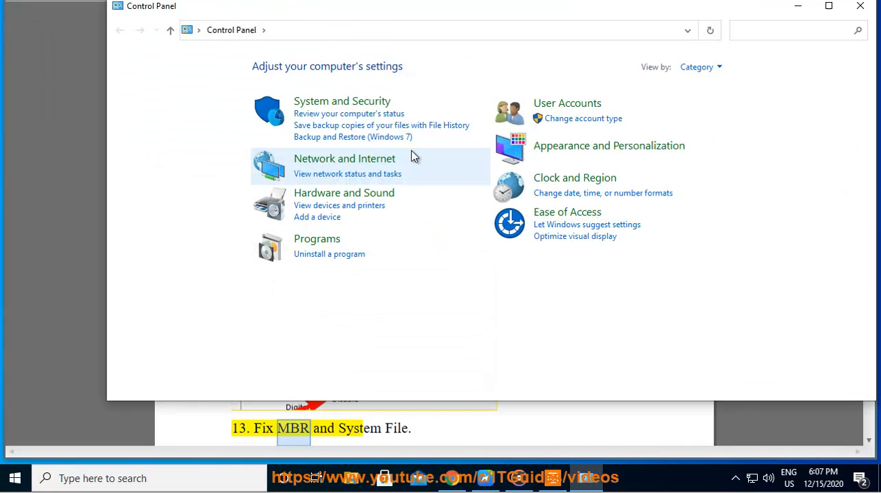
- Search System and Security for 'sound' and review the Speakers entry on the Sound Playback tab
left_click(342, 101)
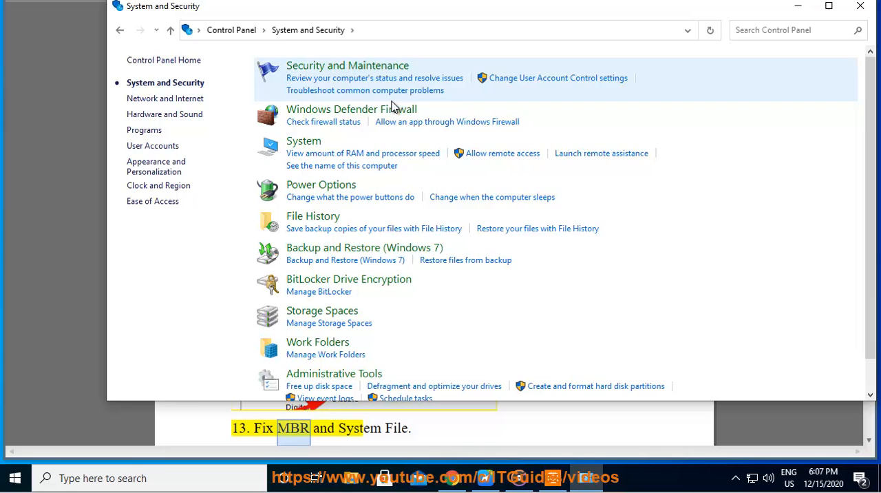
mouse_move(491, 253)
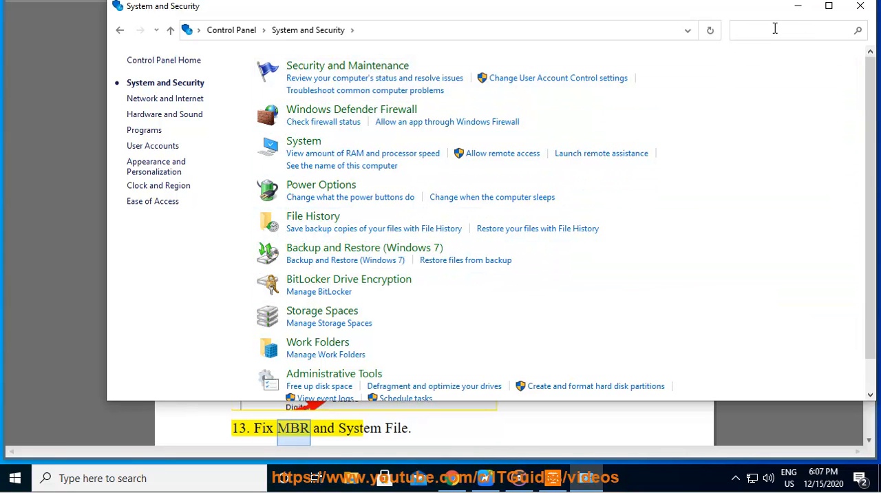
type("SOUN")
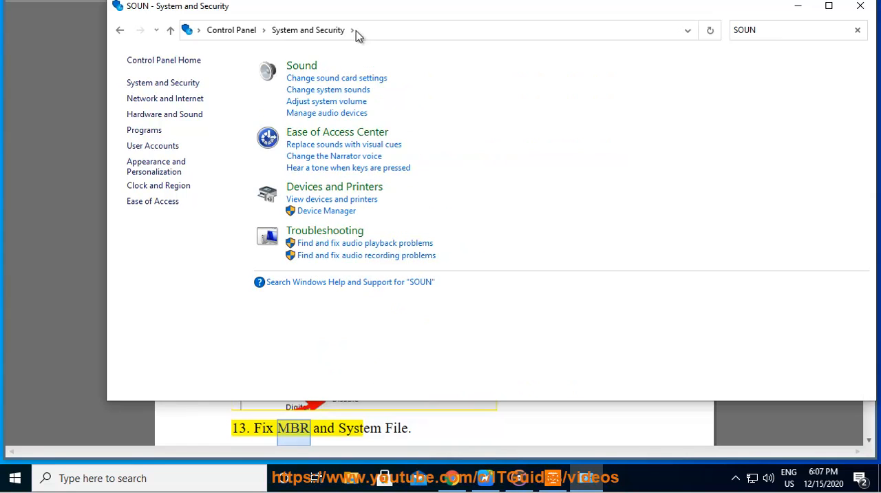
mouse_move(301, 65)
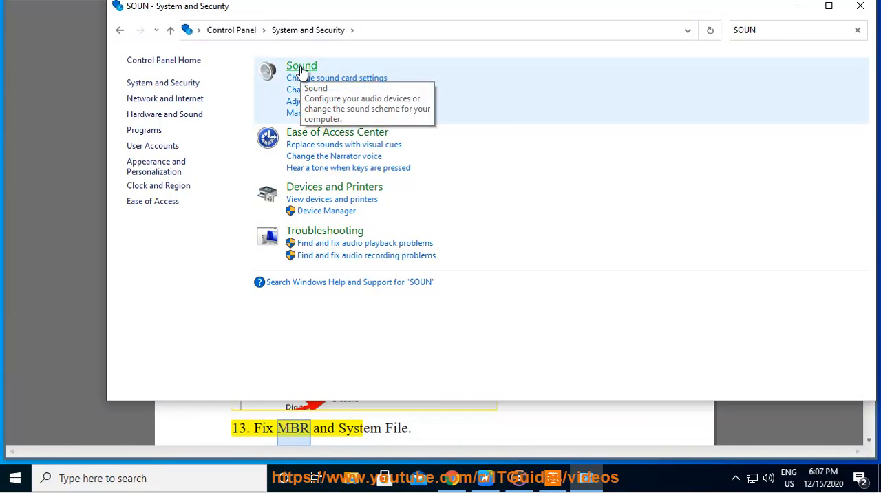
left_click(301, 66)
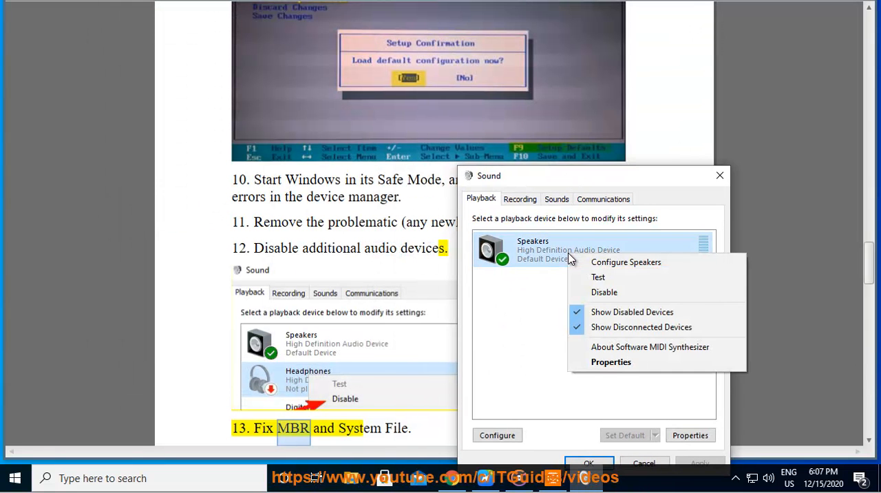
left_click(510, 346)
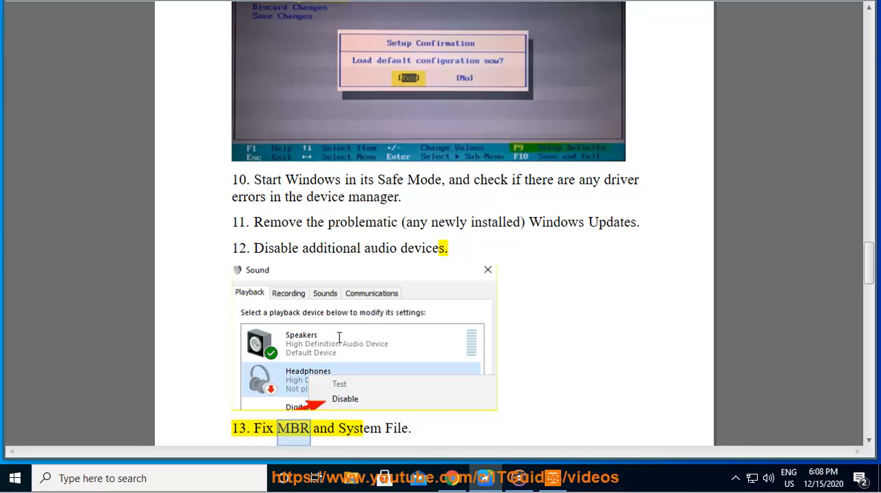
- Read past tip 13's Bootrec MBR commands and Plan B down to tip 14 on installation-disc repair
scroll("down", 3)
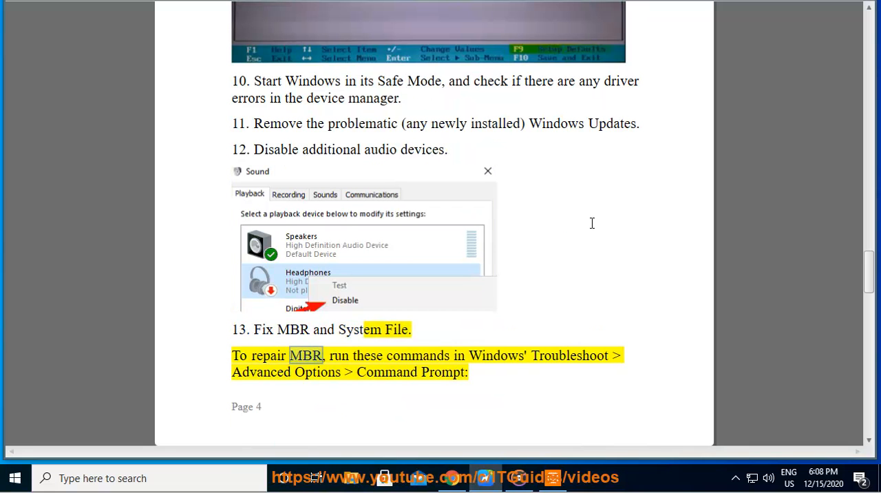
scroll("down", 3)
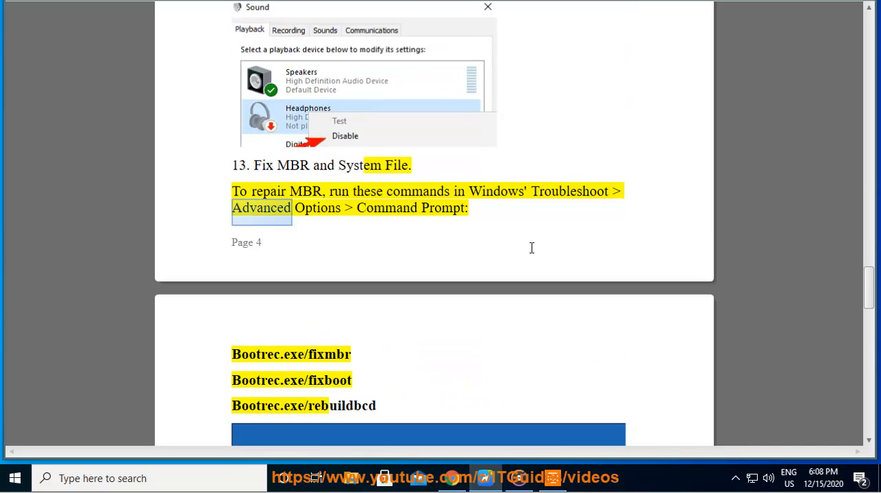
scroll("down", 3)
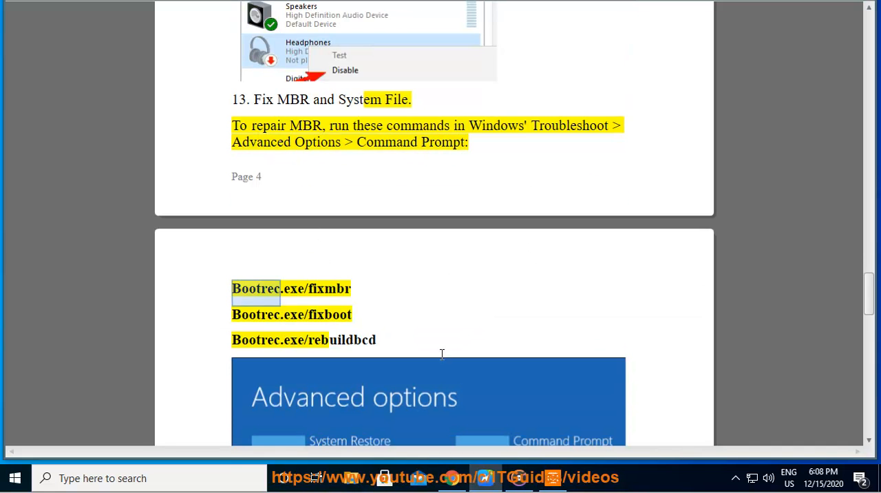
scroll("down", 3)
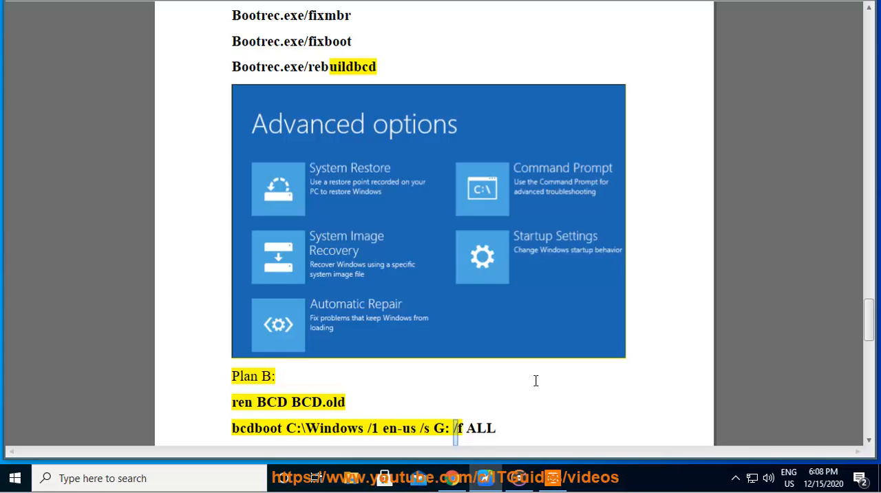
scroll("down", 3)
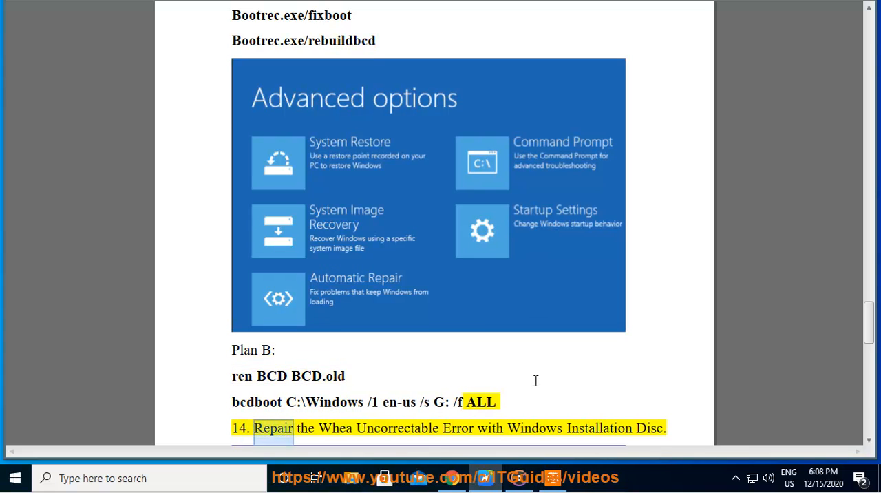